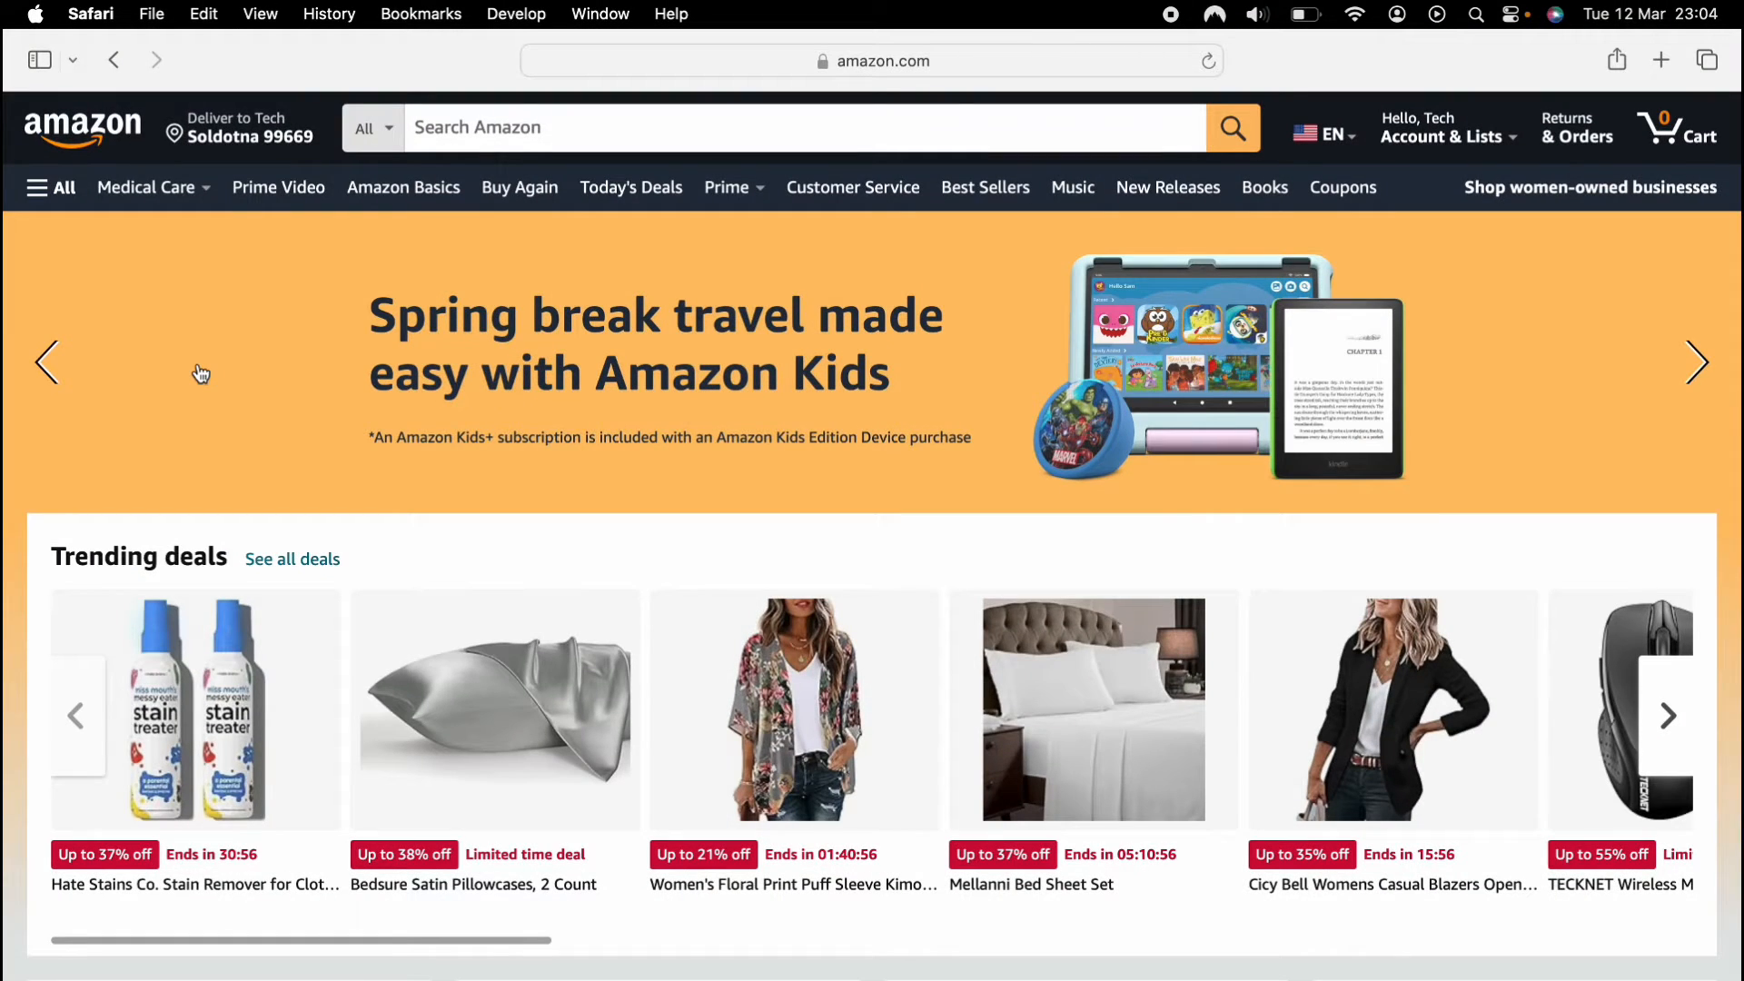
Reach Your Memberships & Subscriptions from Account & Lists and filter the View to Current Subscriptions
left_click(1442, 127)
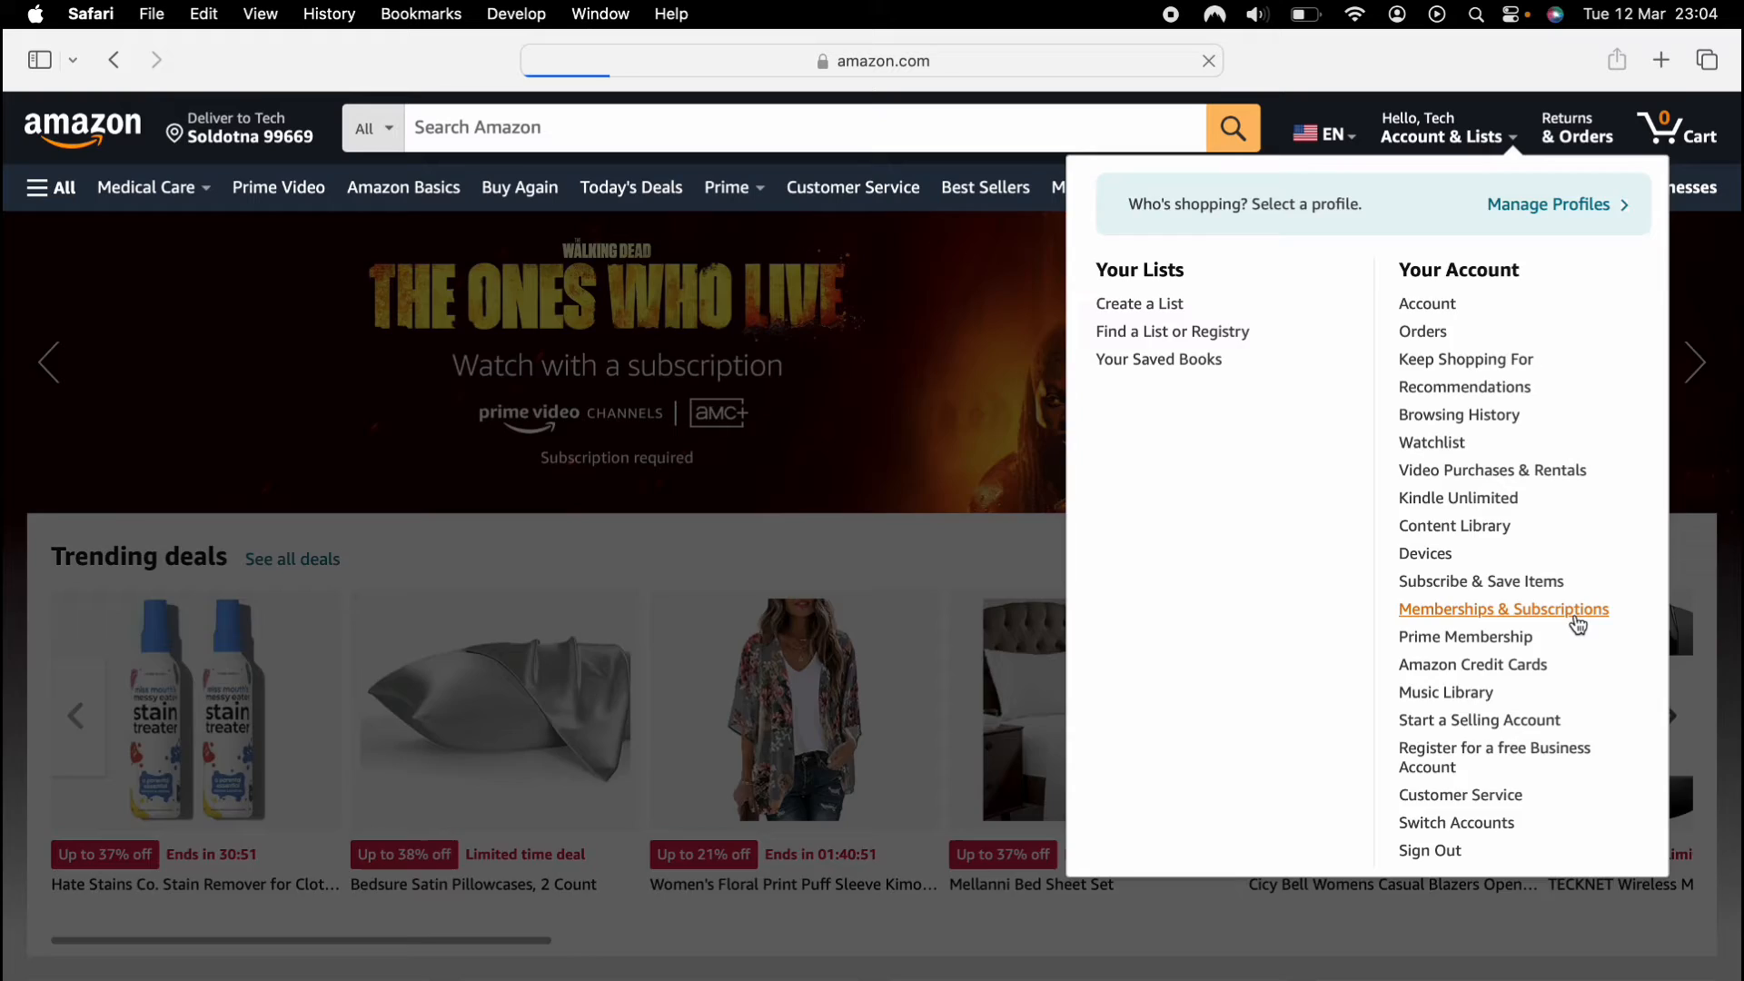
left_click(1503, 609)
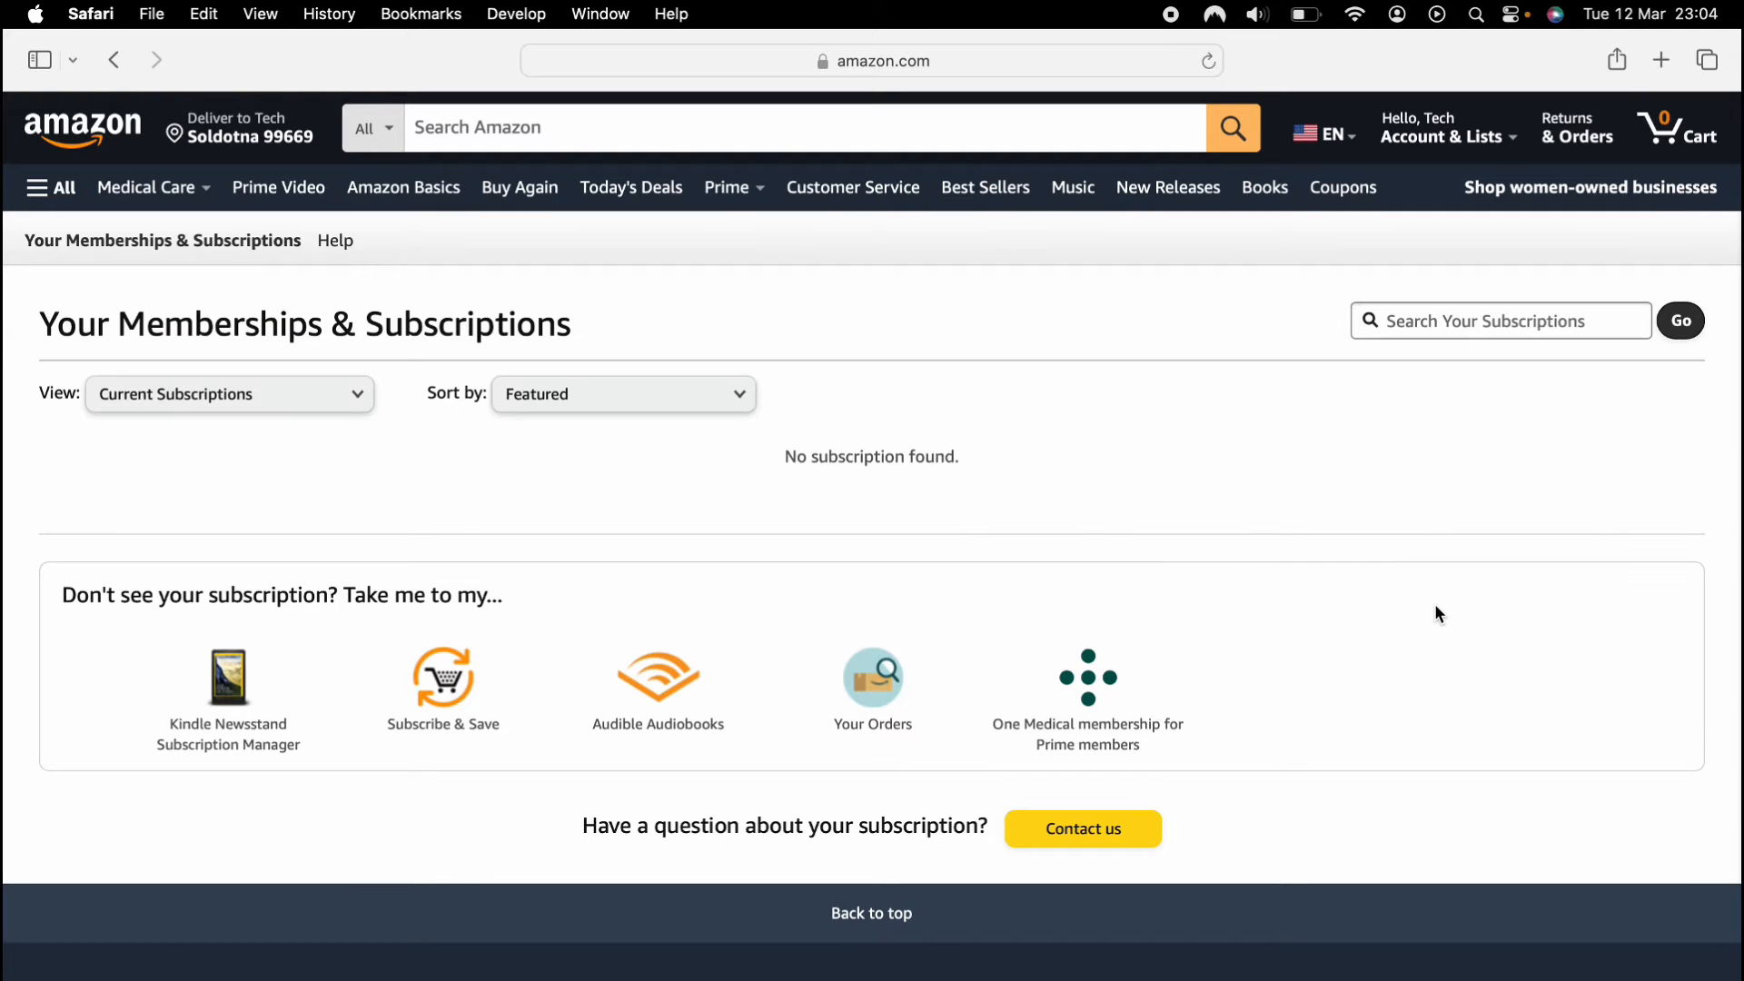
left_click(229, 394)
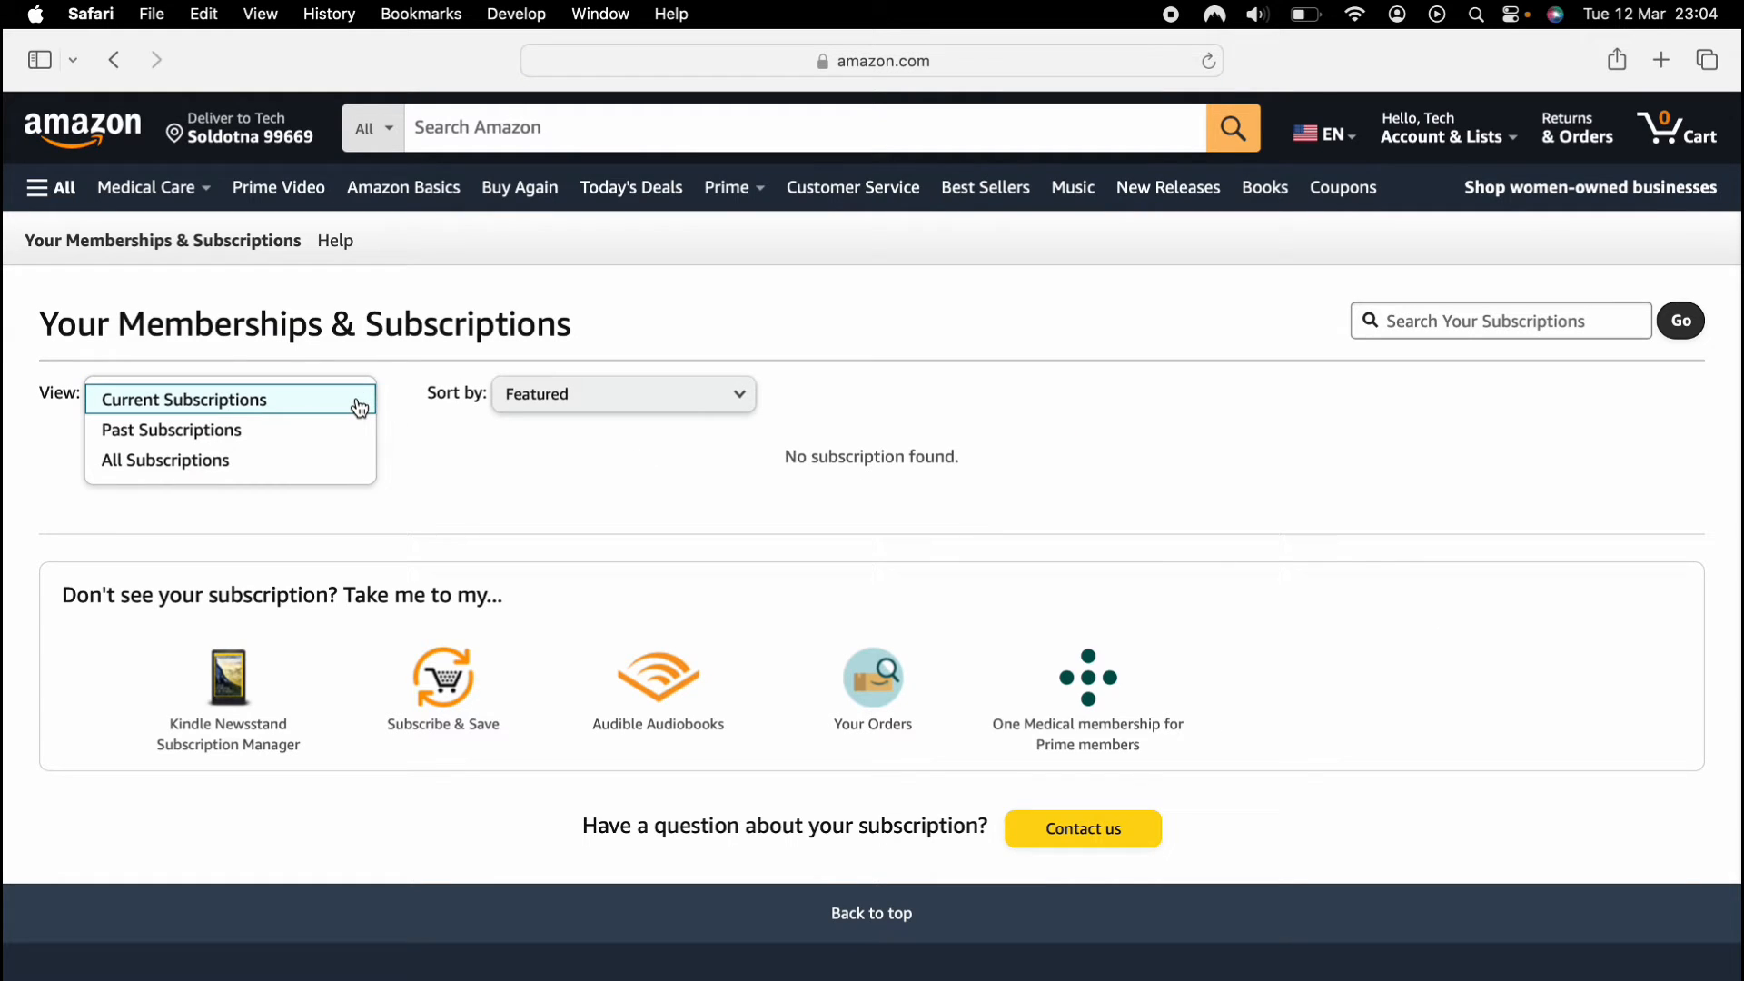
left_click(181, 399)
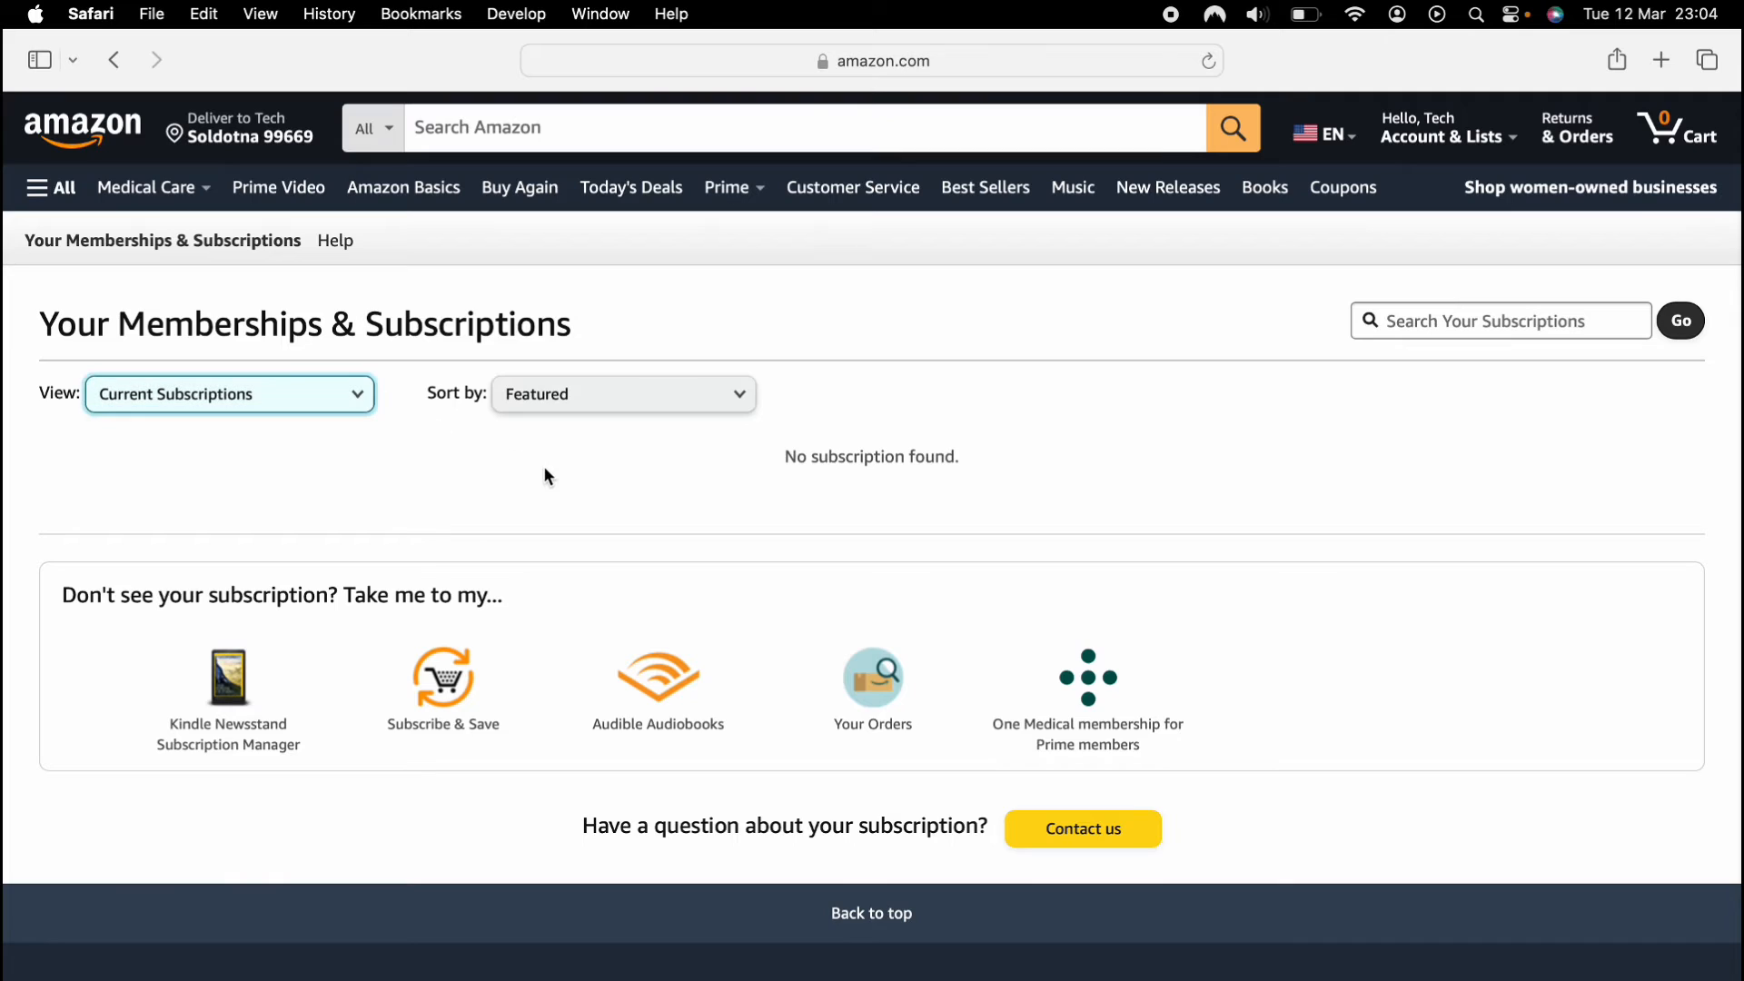
mouse_move(554, 478)
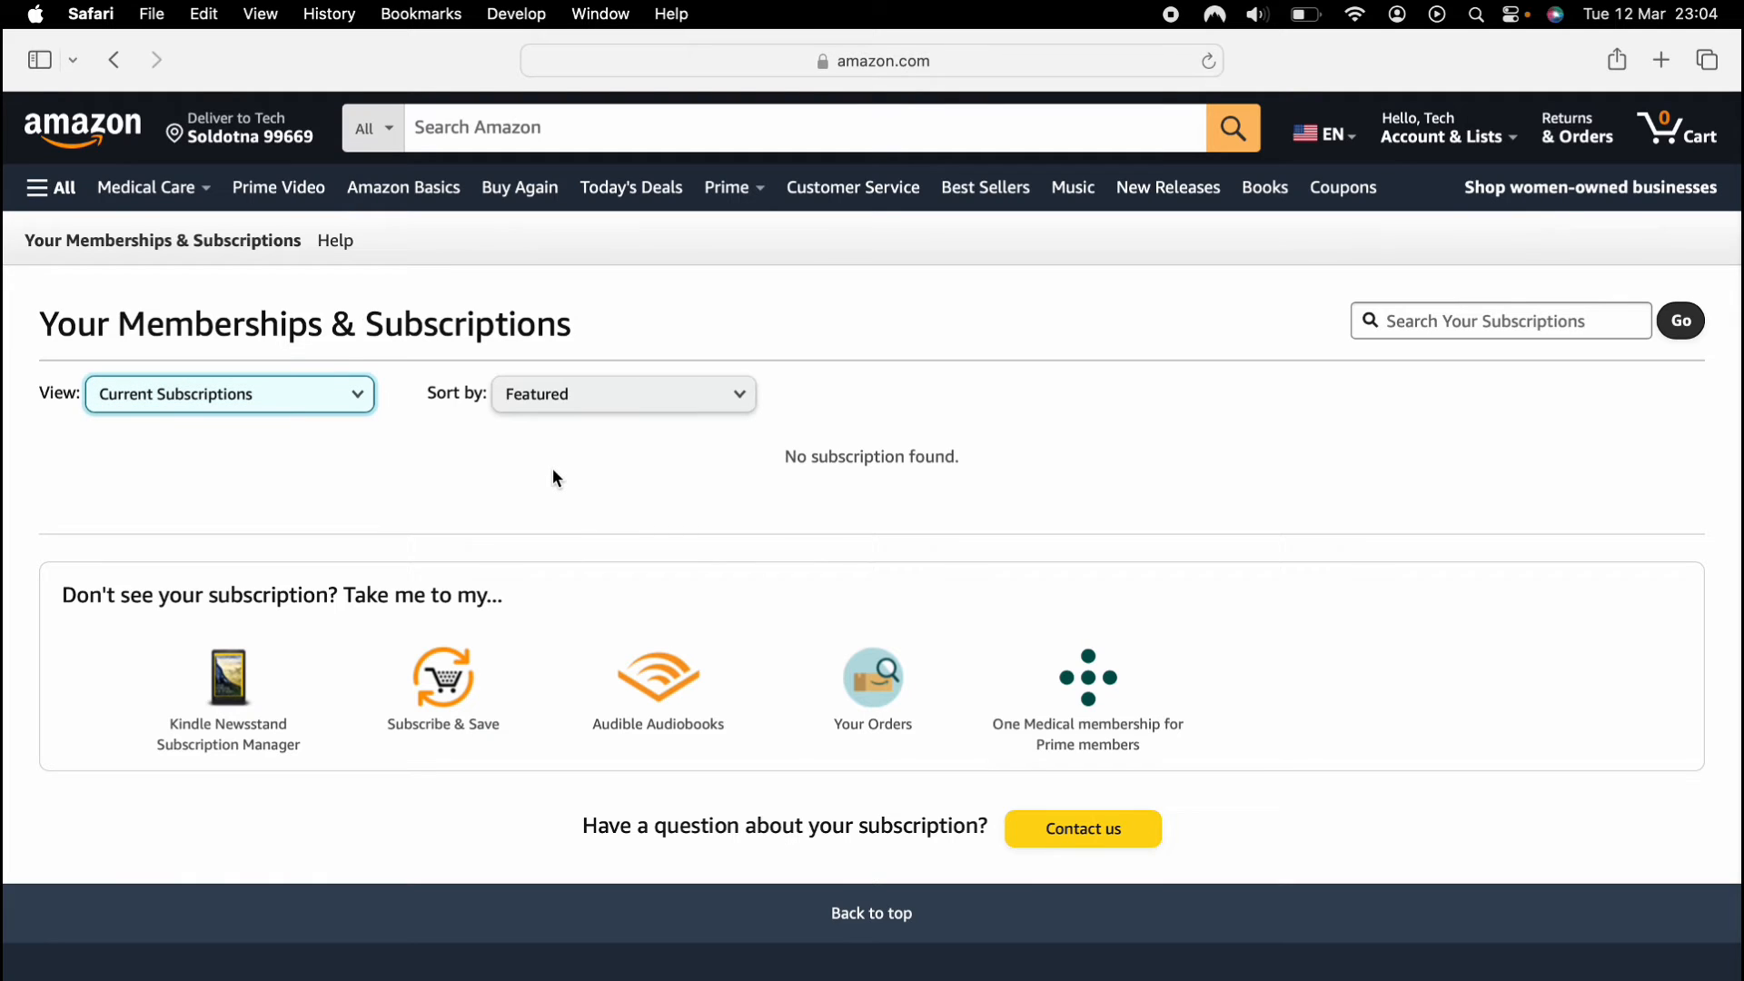
mouse_move(538, 494)
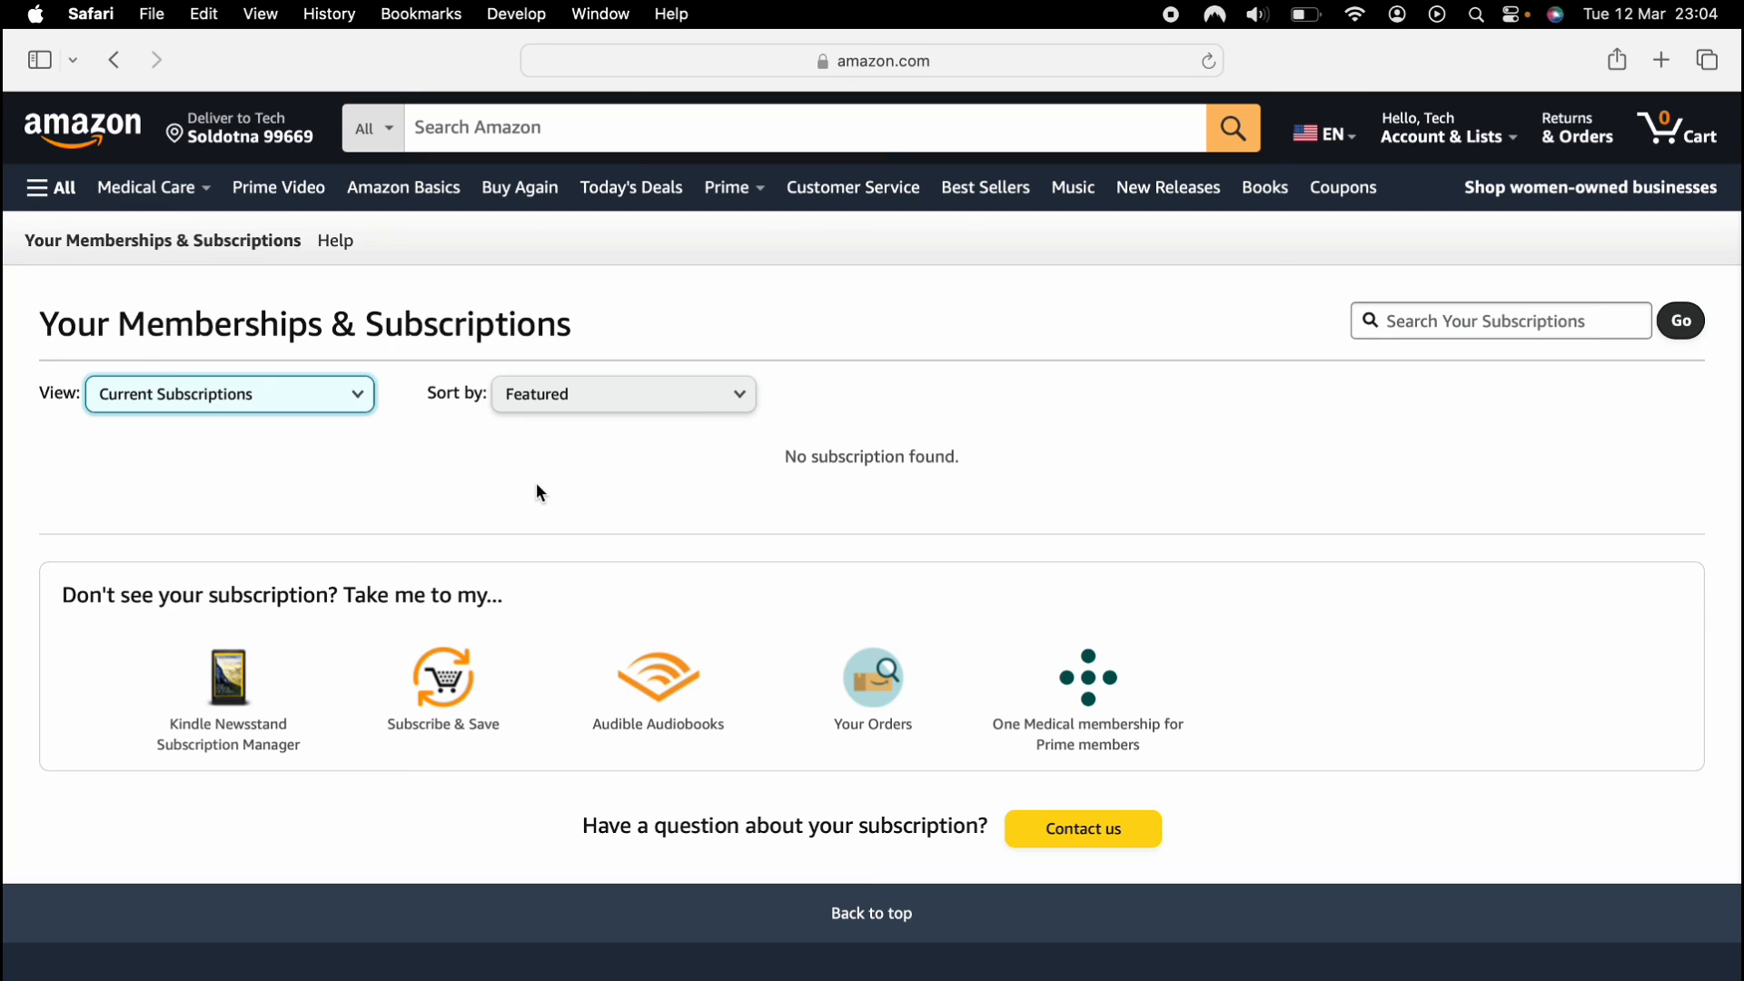
mouse_move(558, 476)
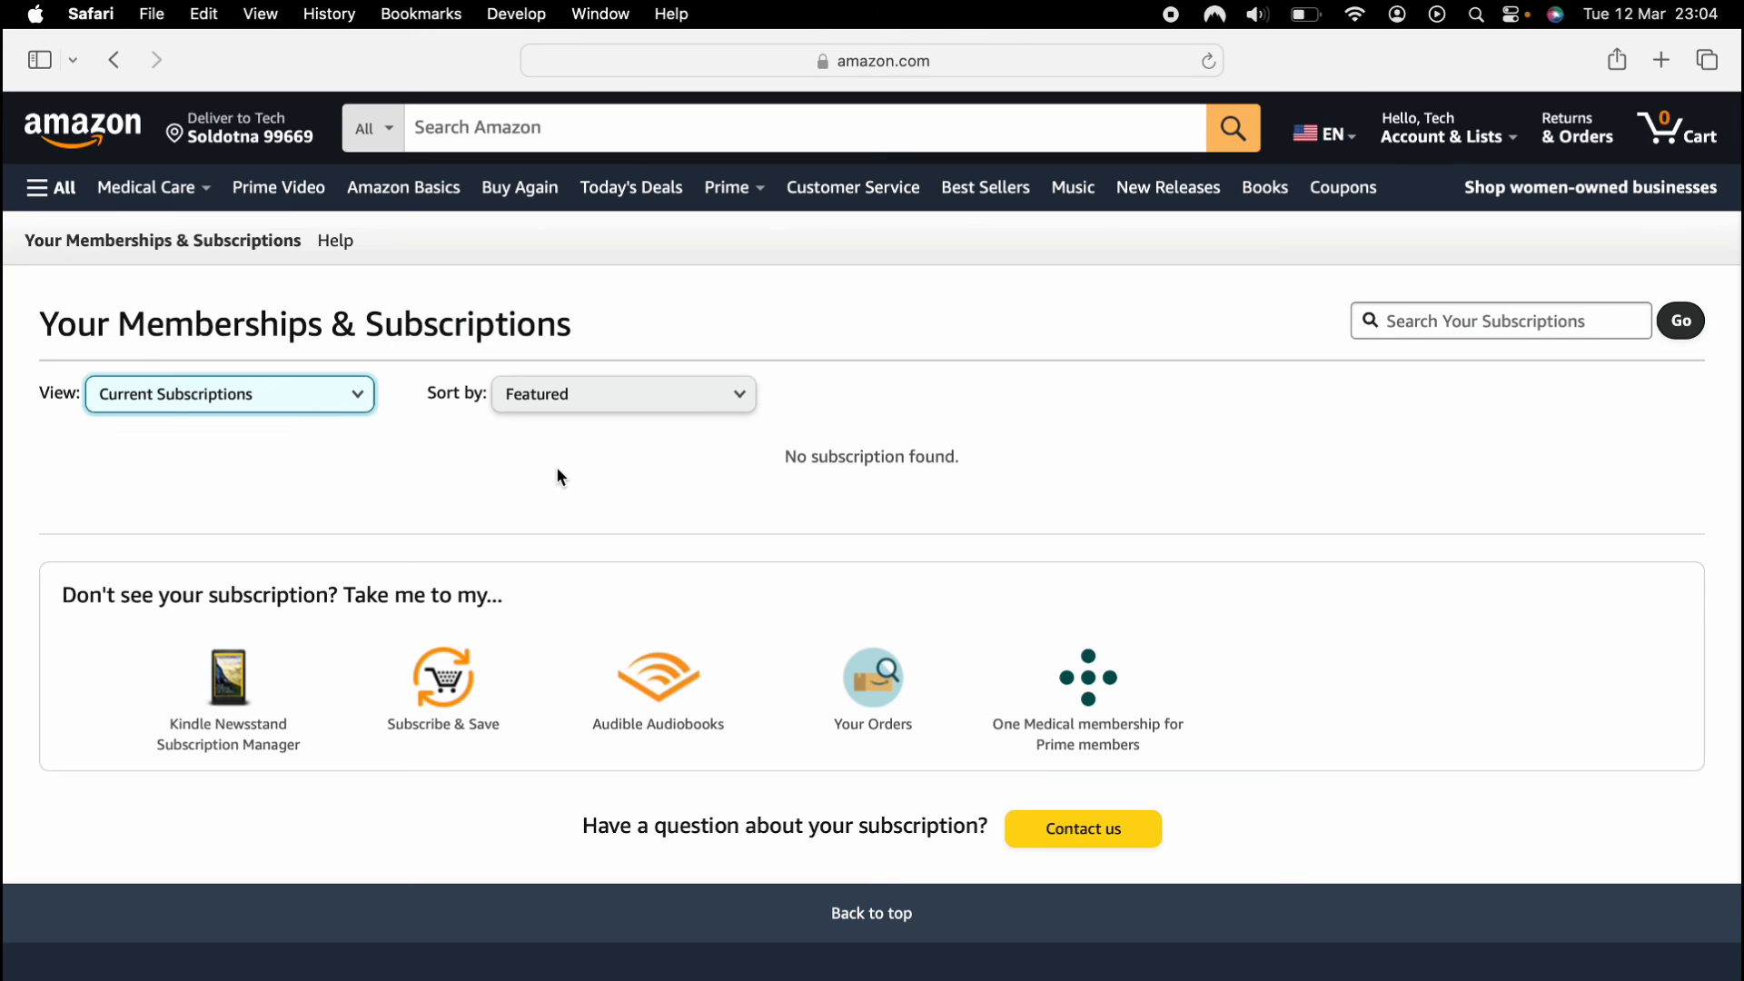